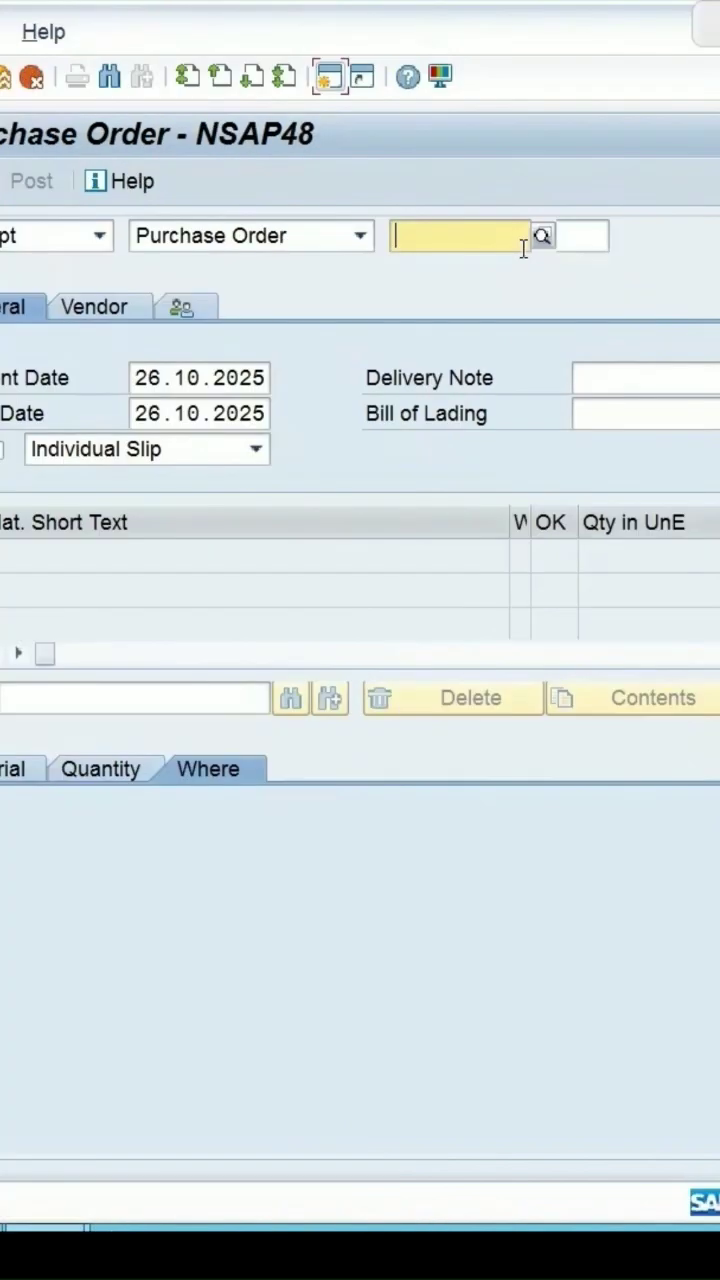
type("4500003262")
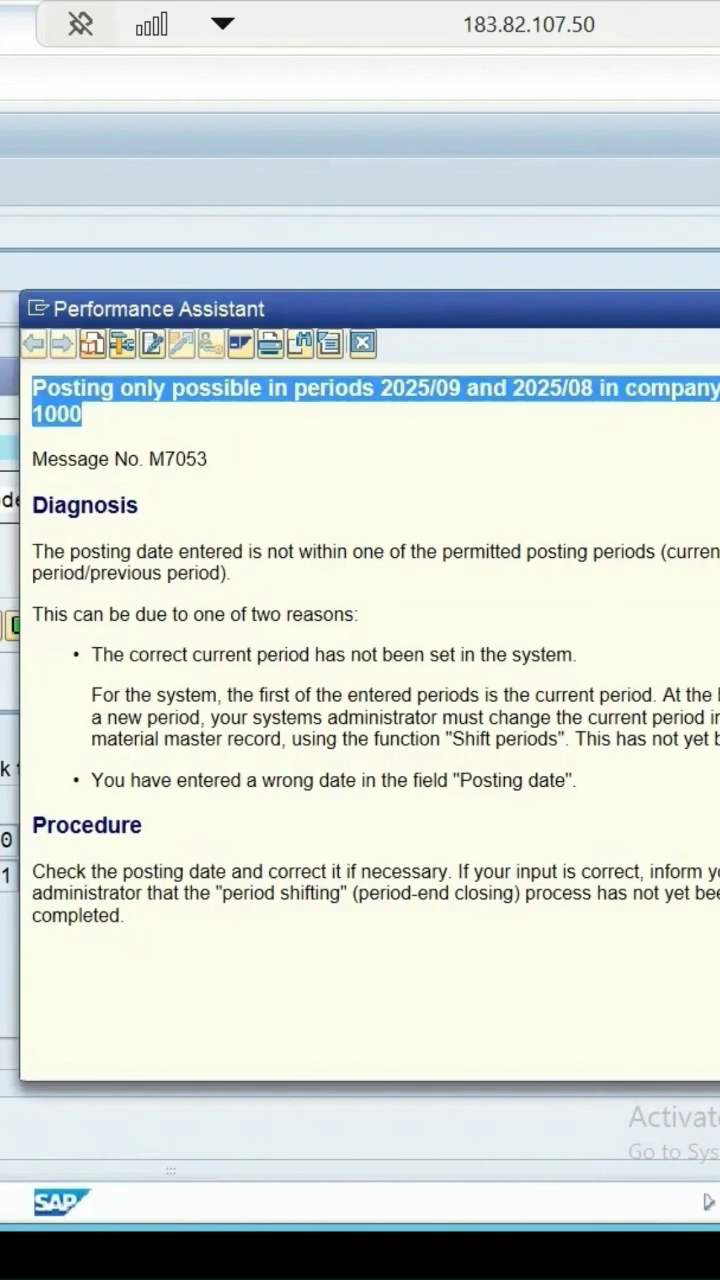
left_click(362, 344)
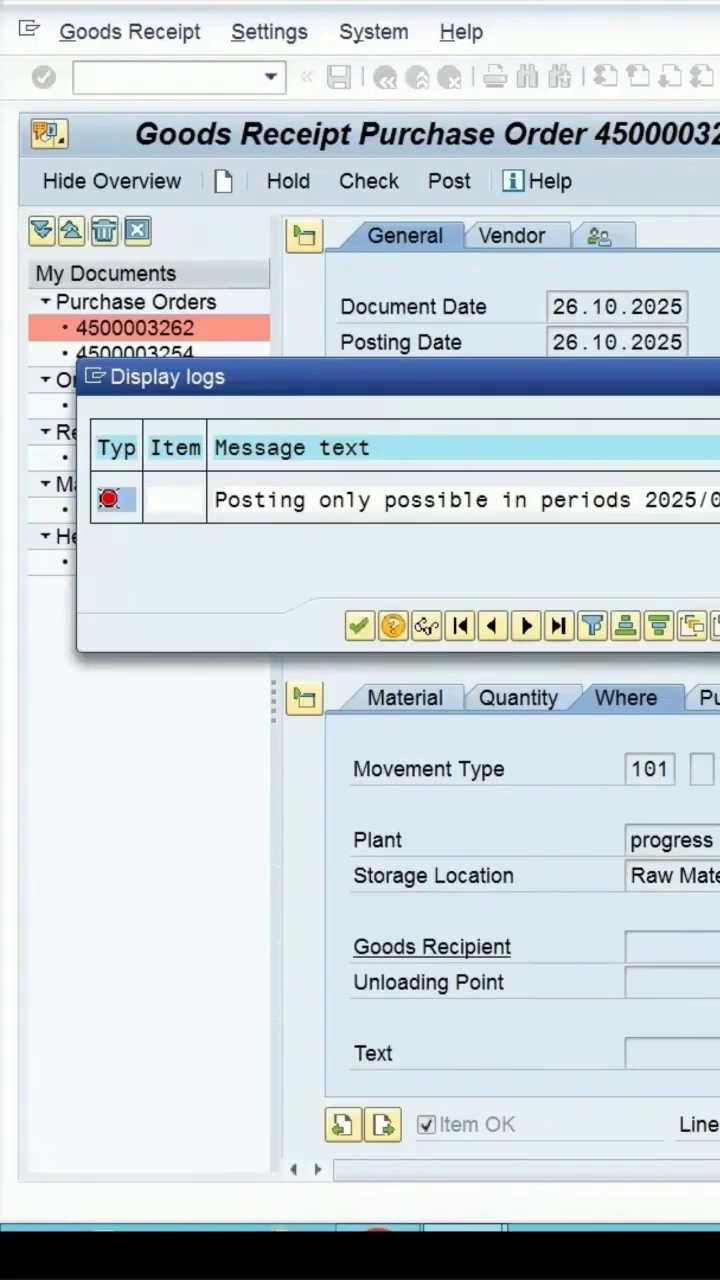
left_click(360, 624)
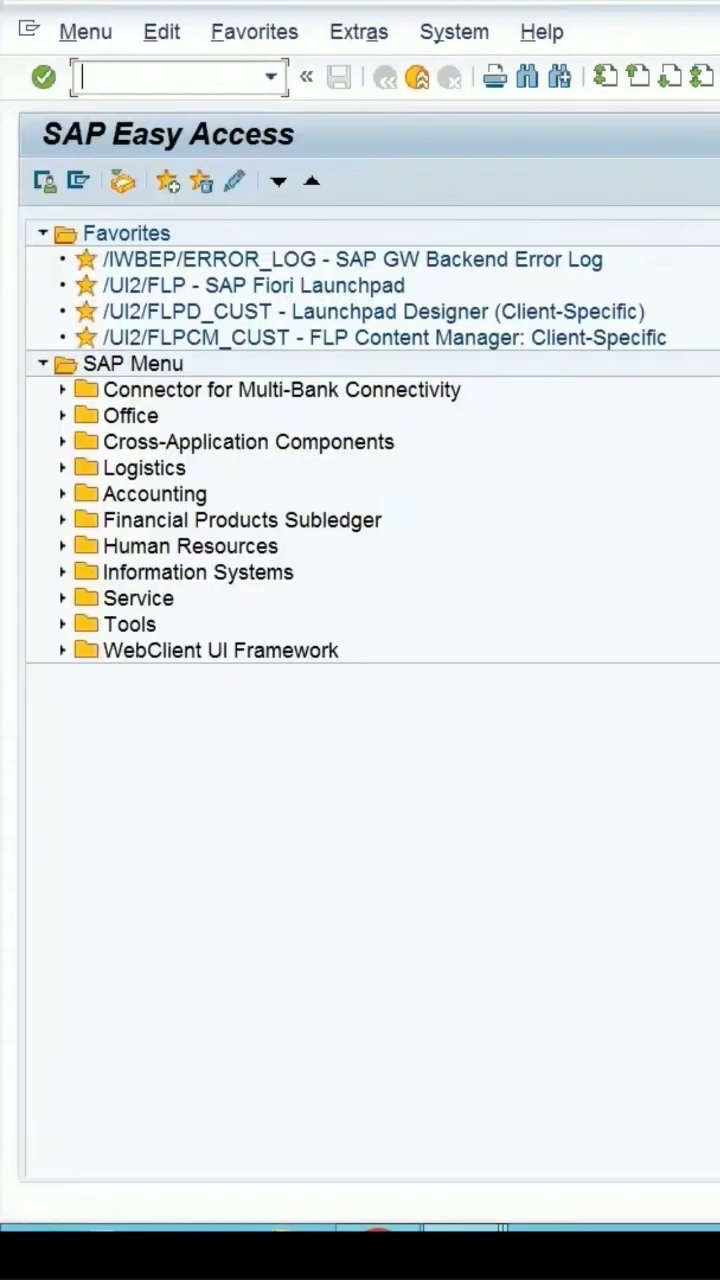
Run MMRV for company code 1000 showing current period 09/2025 and previous 08/2025, then back out
type("mmrv")
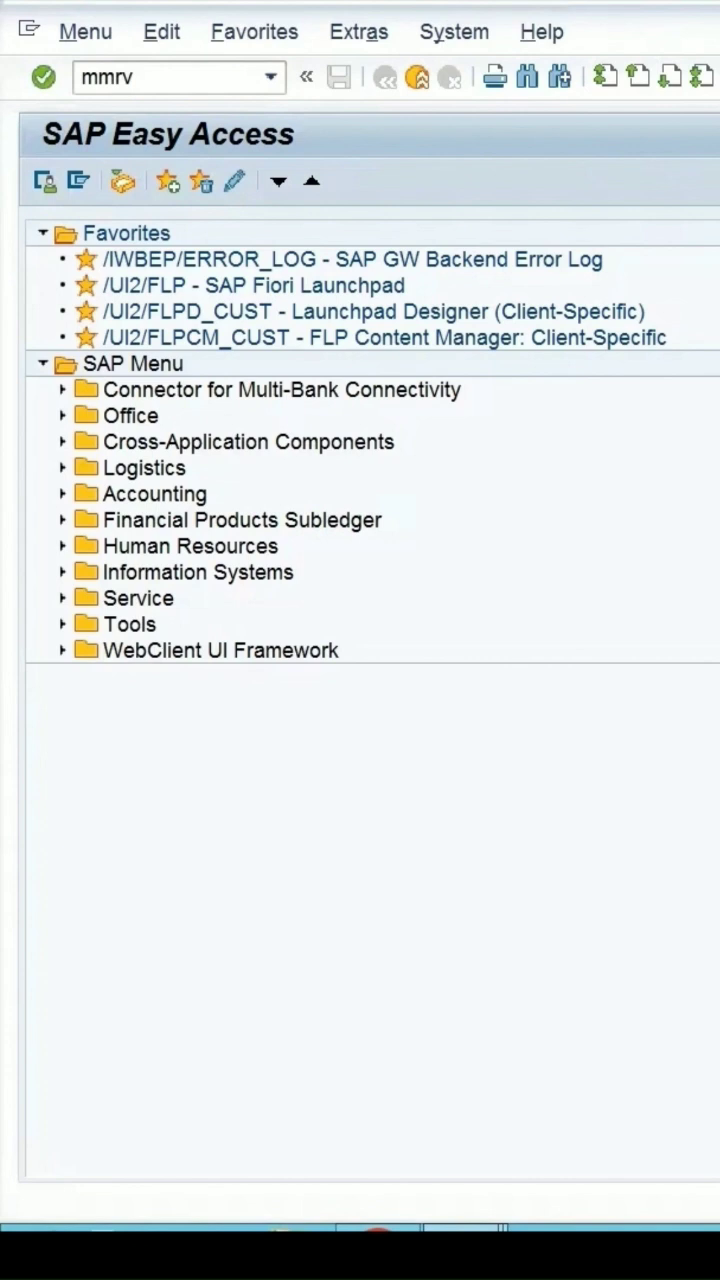
type("mmrv")
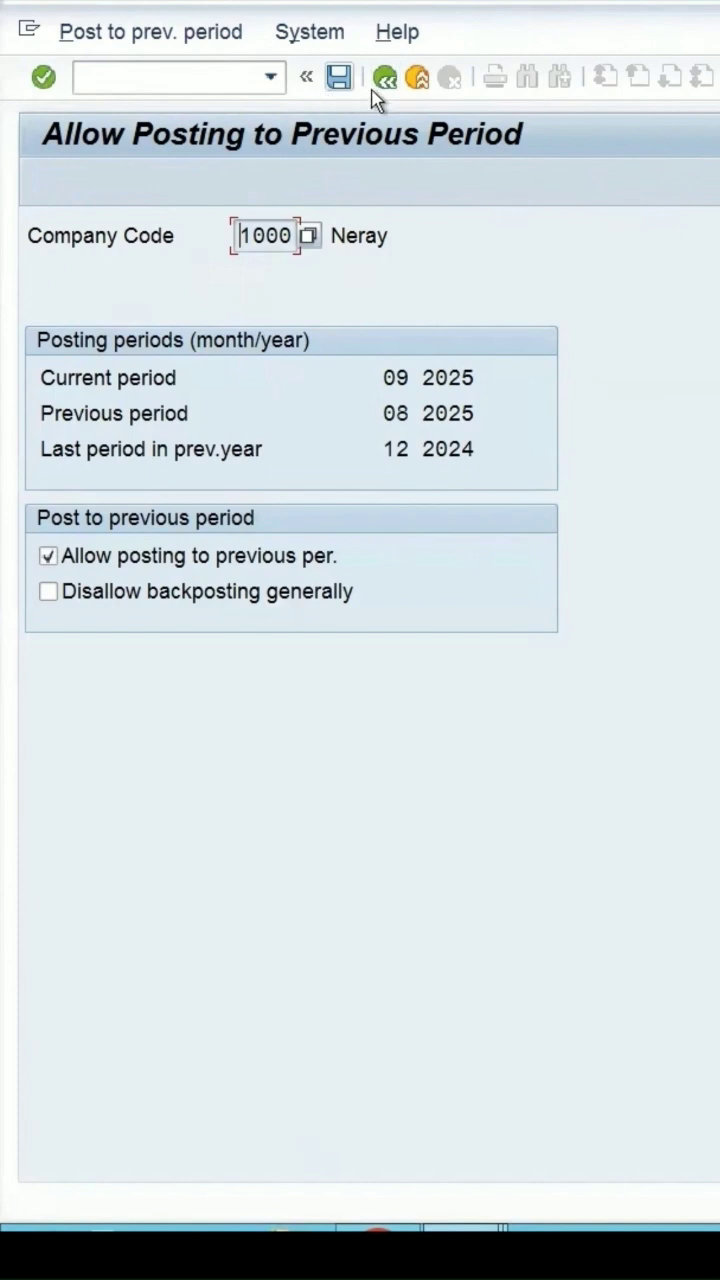
left_click(384, 76)
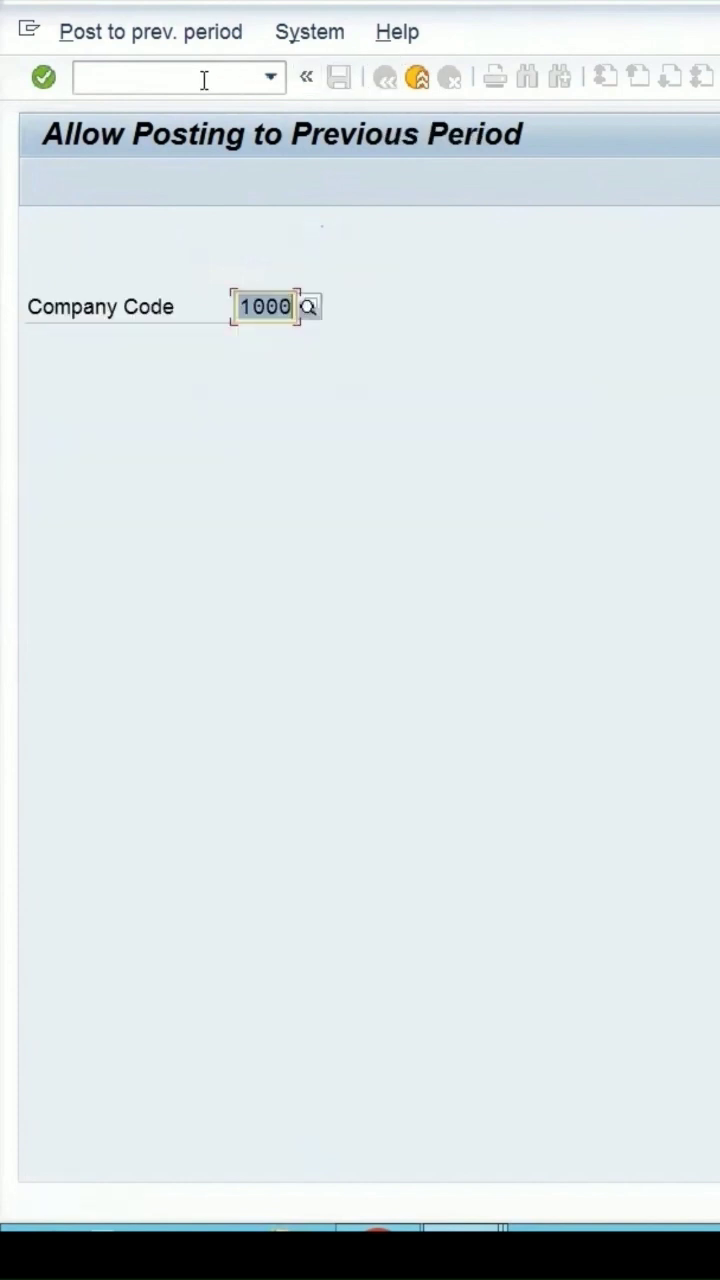
left_click(160, 76)
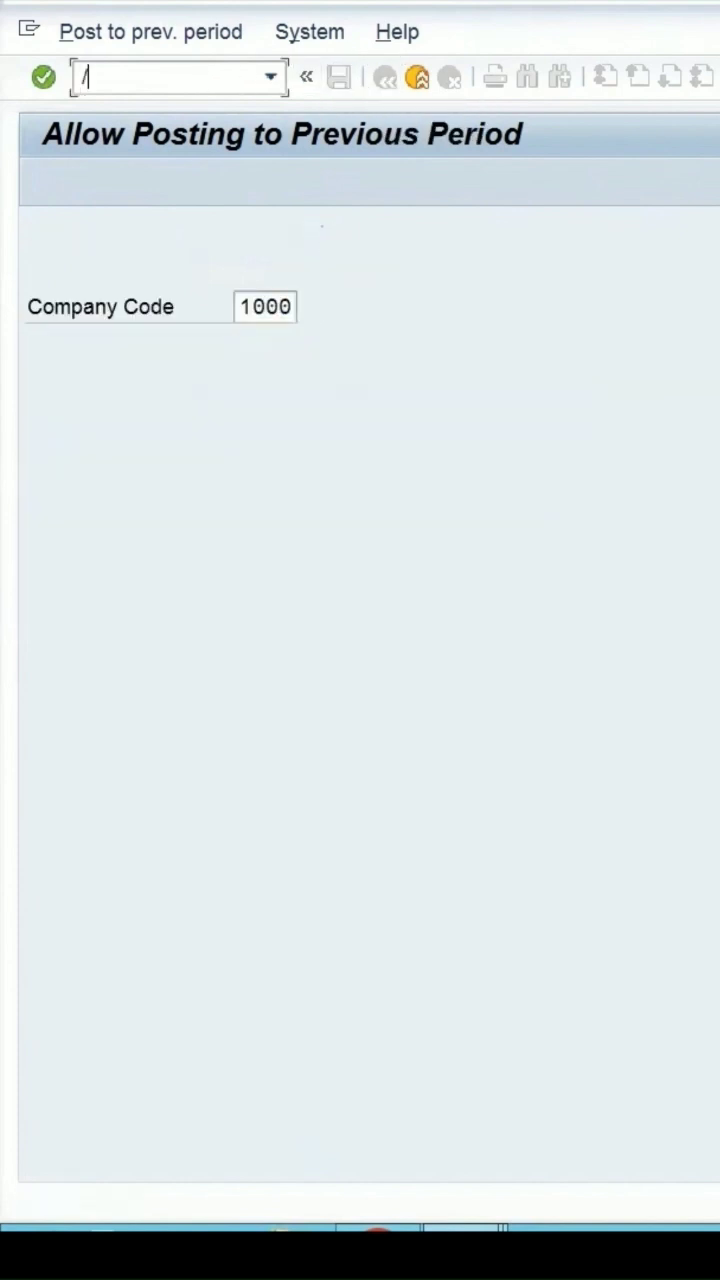
In MMPV close company code 1000's material period to 10/2025 in check-and-close mode and execute
type("o")
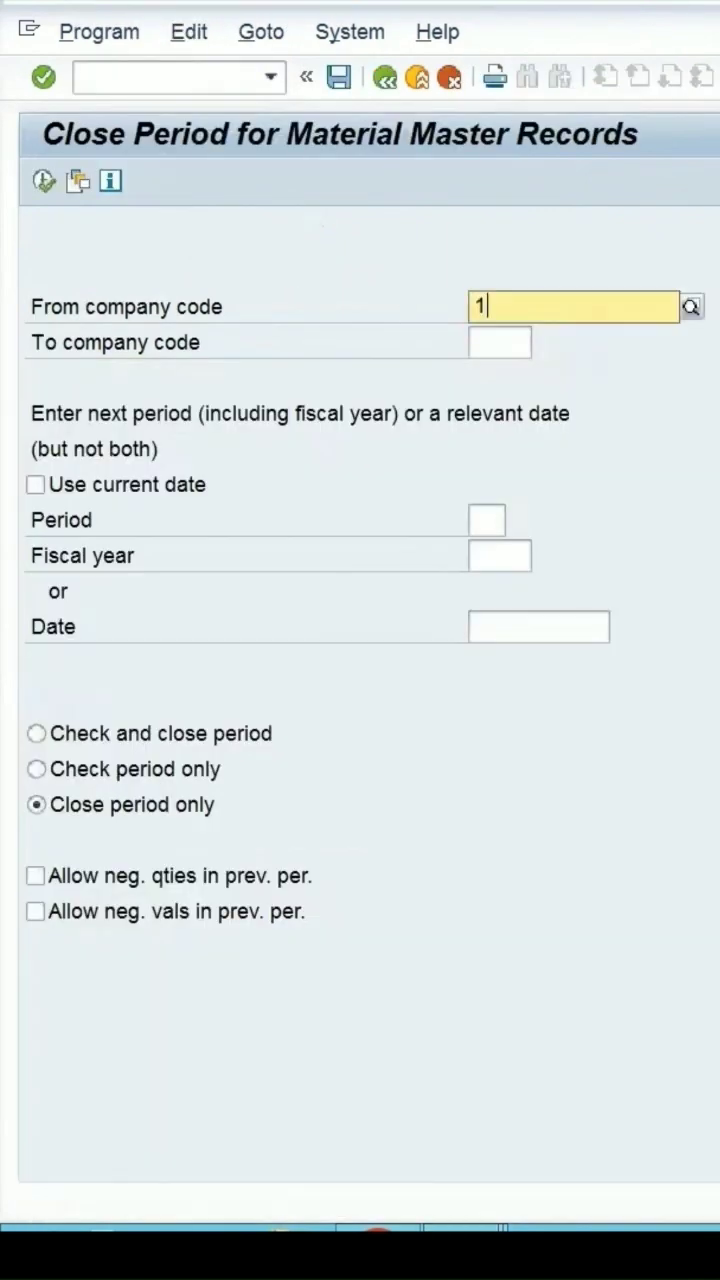
type("000")
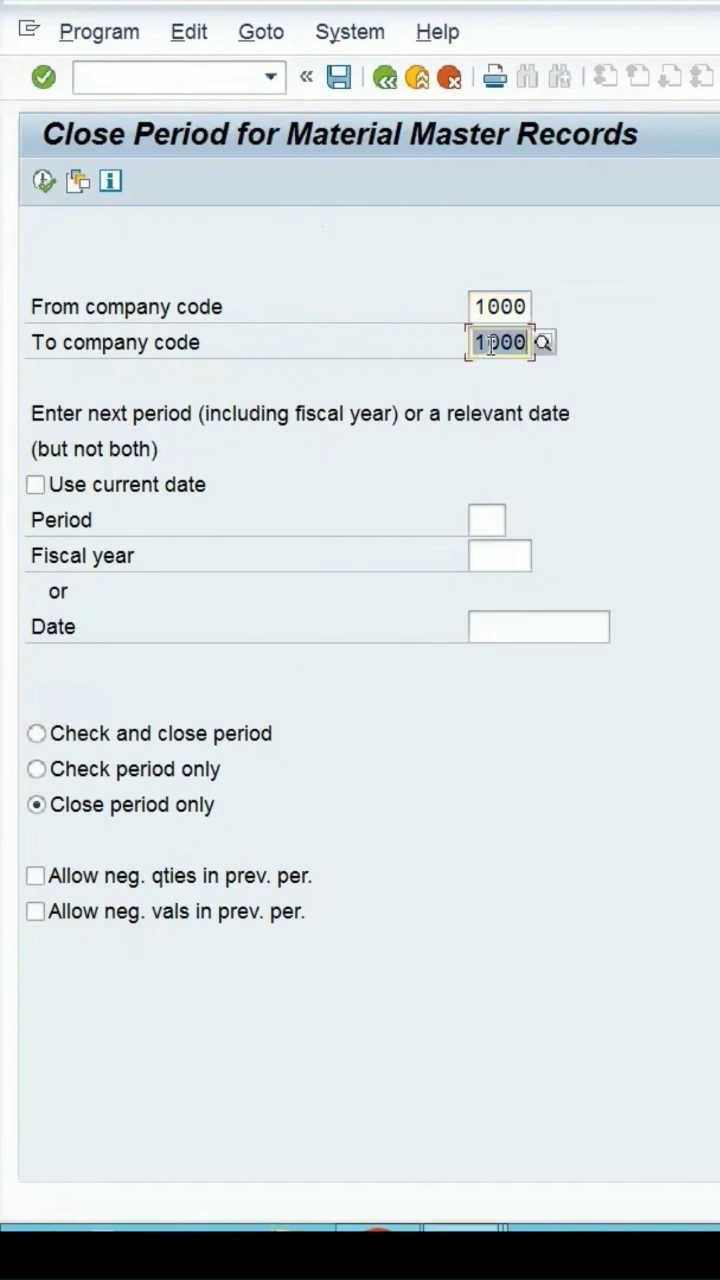
left_click(488, 520)
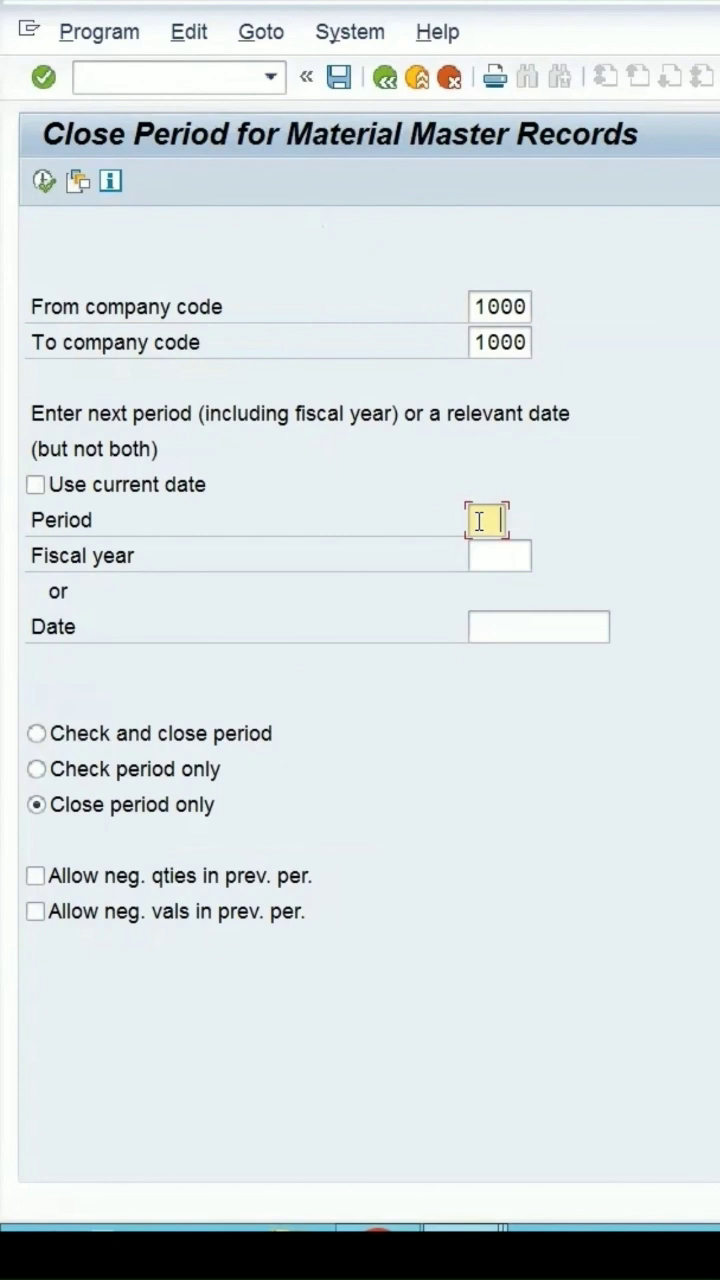
type("10")
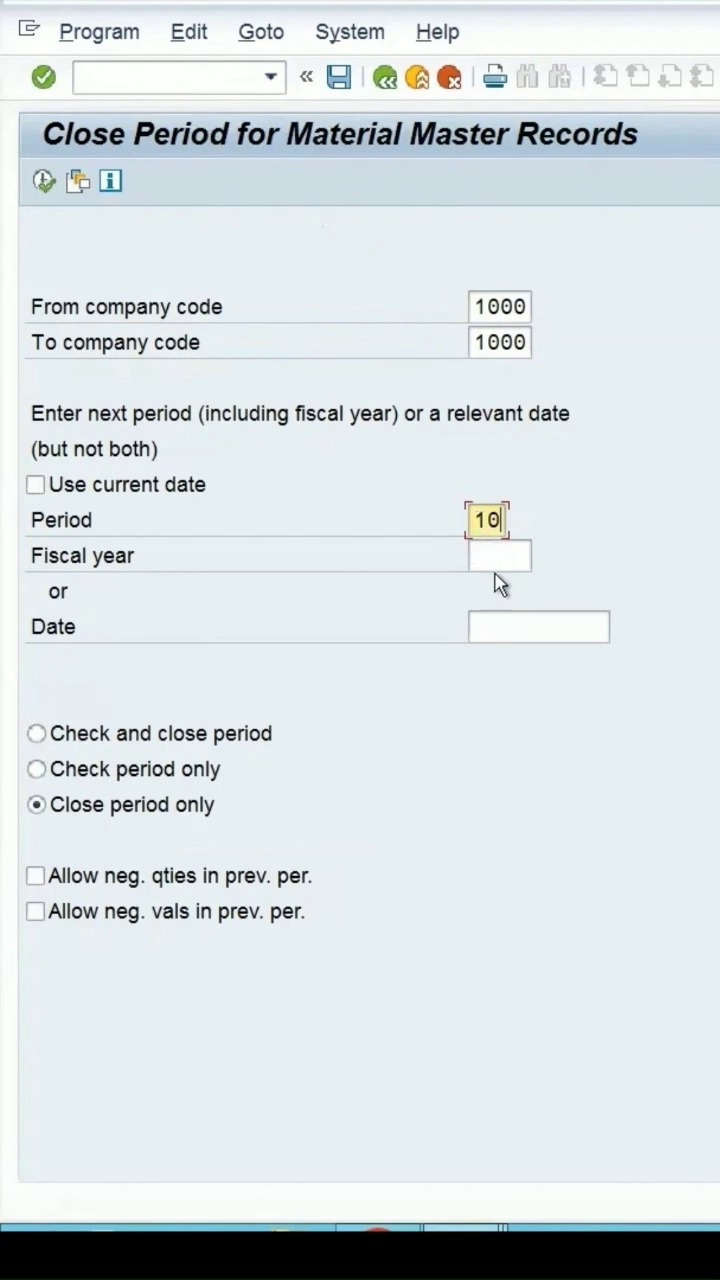
type("2025")
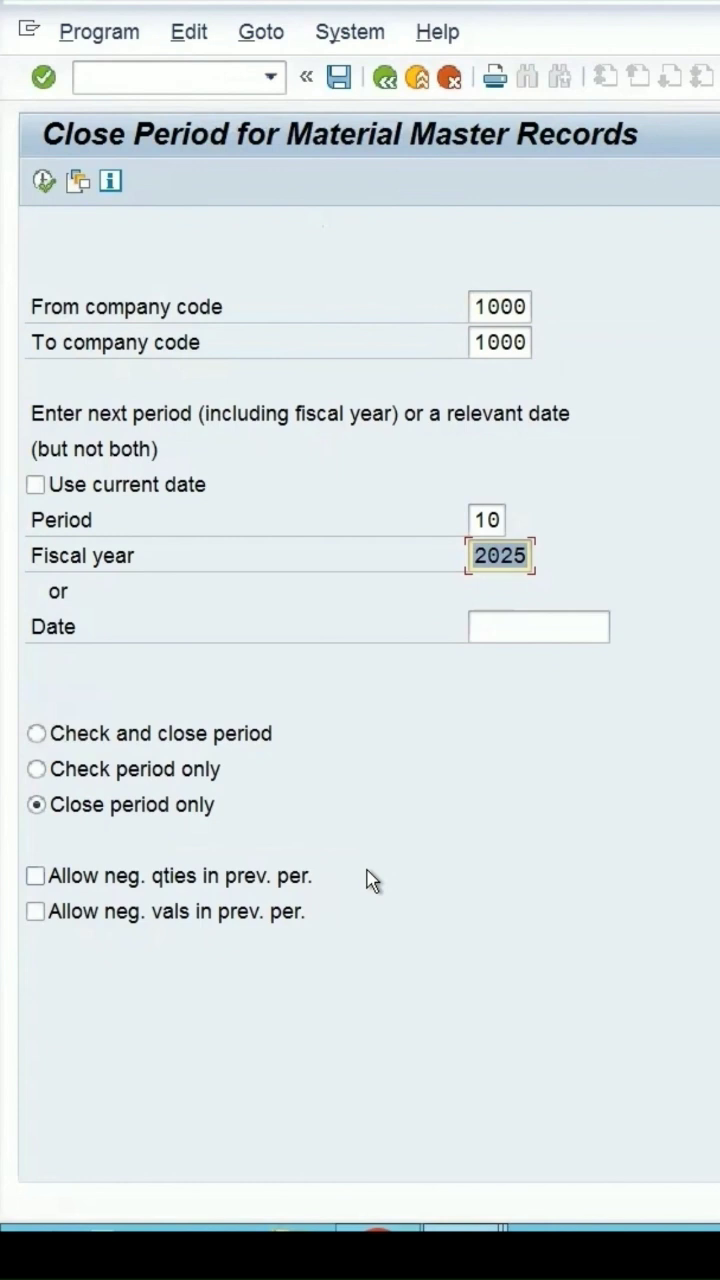
mouse_move(156, 792)
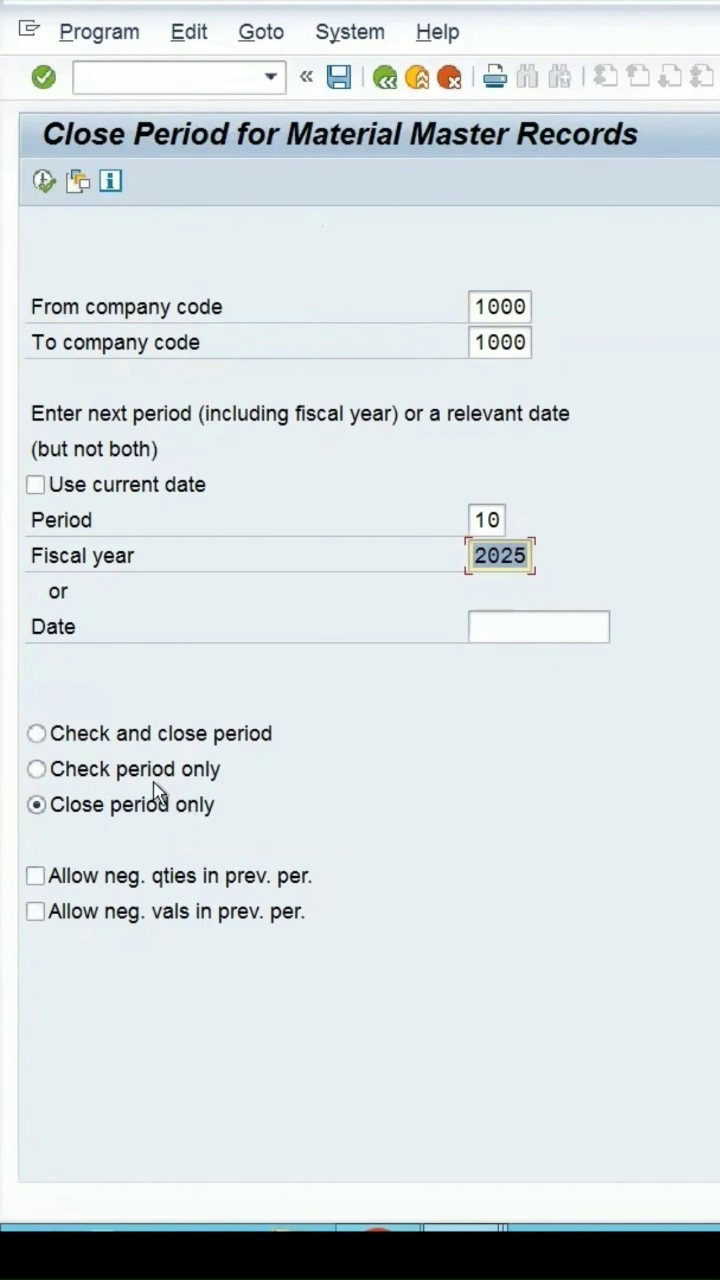
left_click(36, 732)
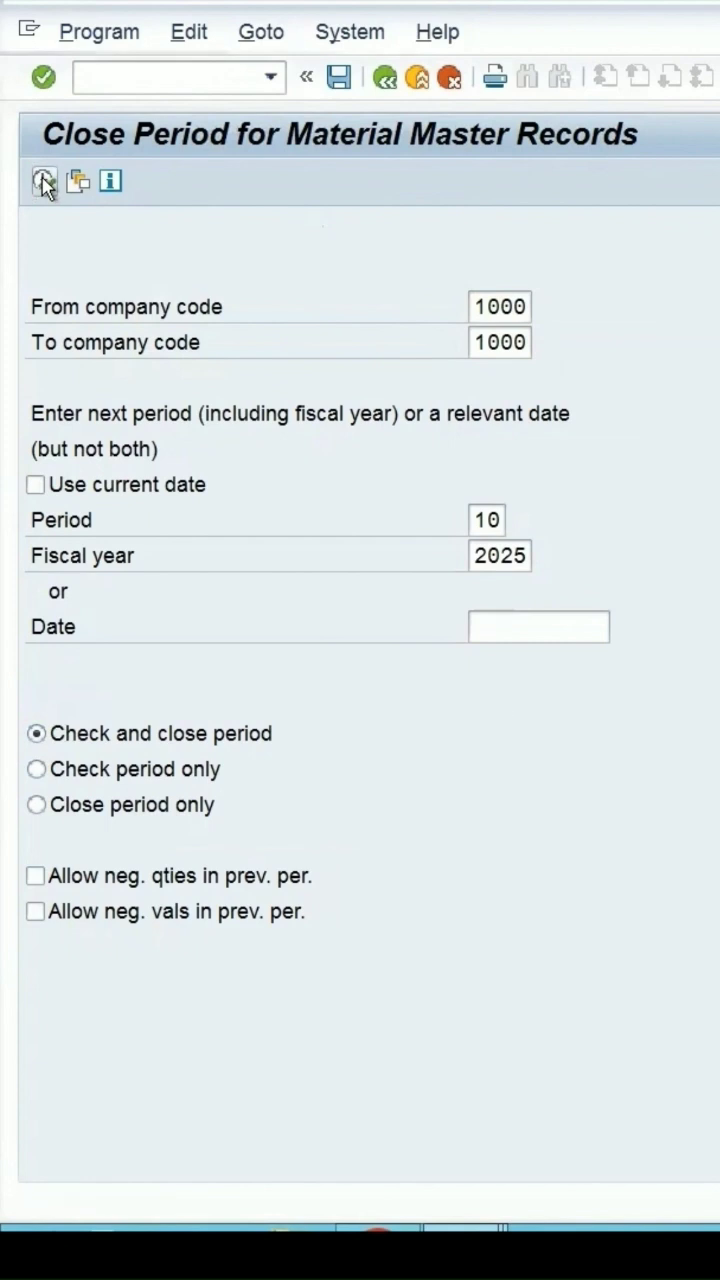
left_click(44, 180)
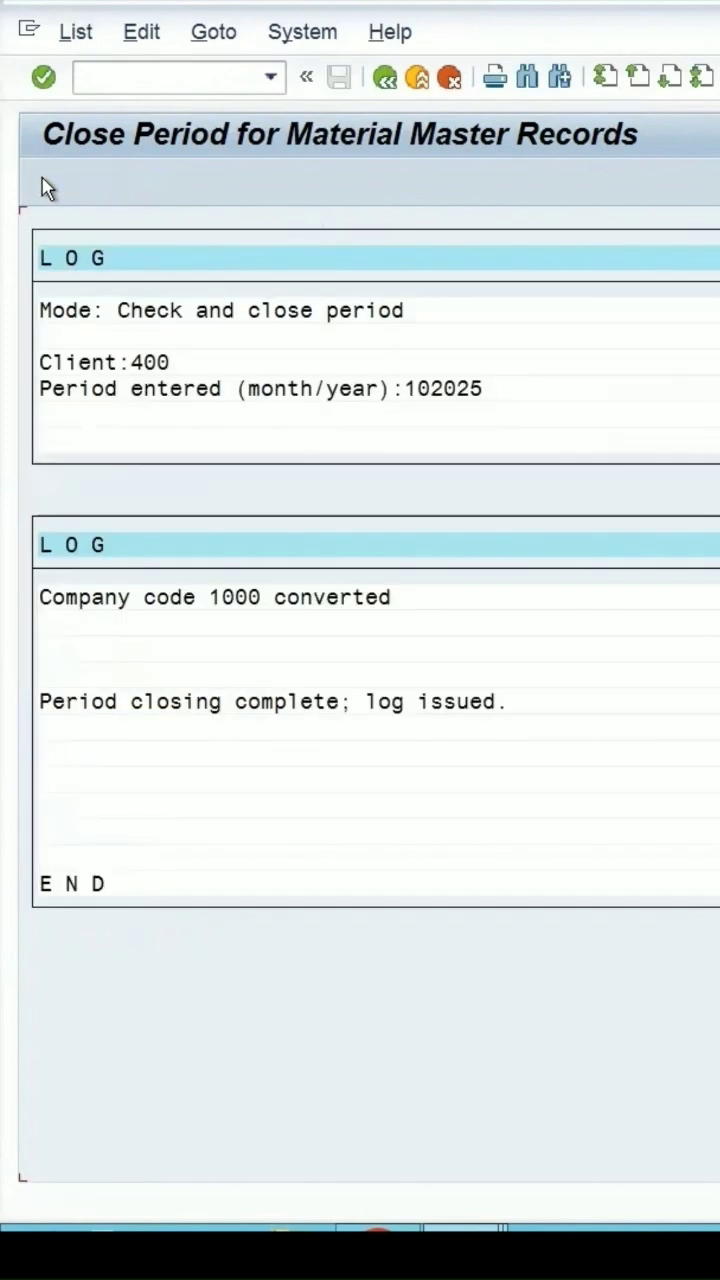
mouse_move(356, 350)
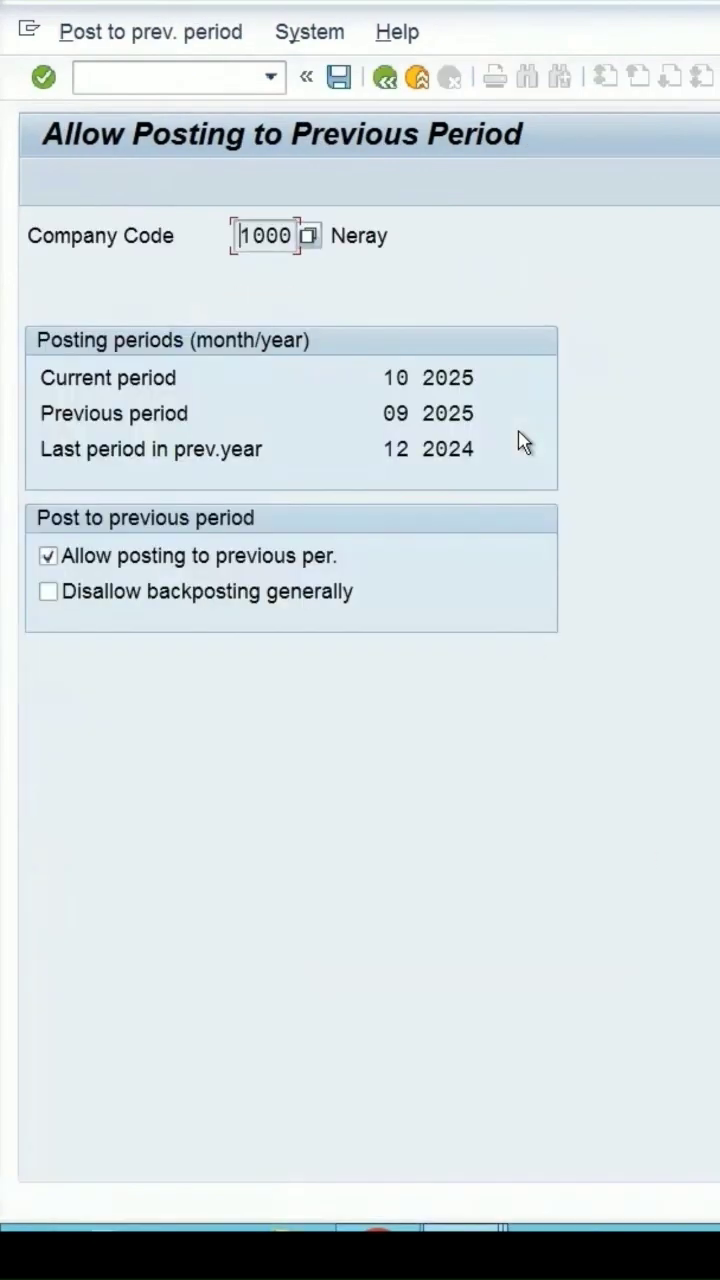
mouse_move(450, 504)
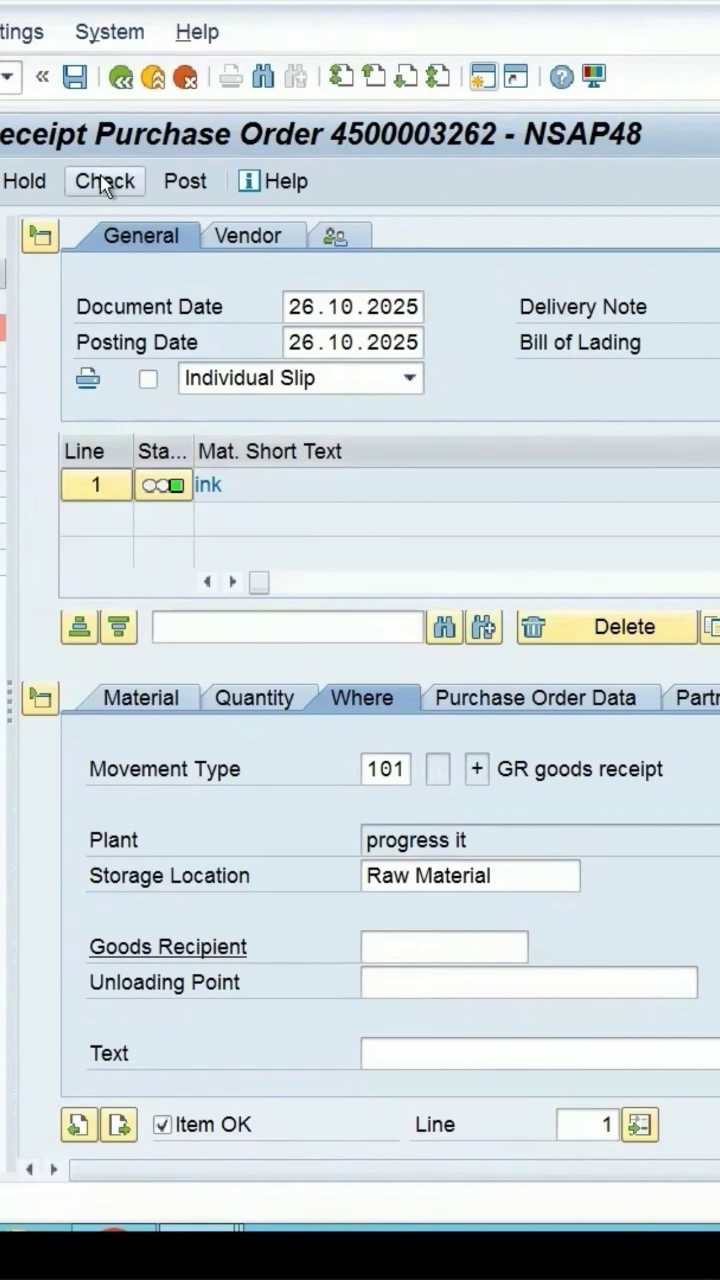
left_click(104, 180)
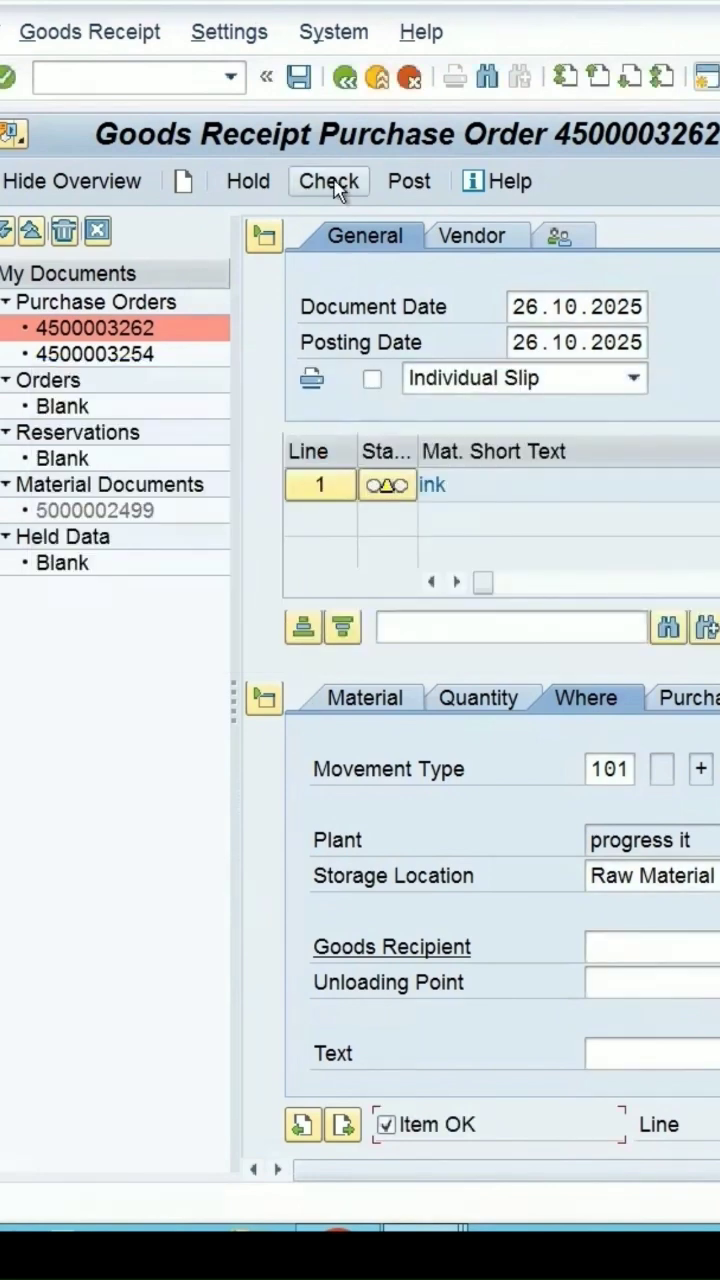
left_click(408, 180)
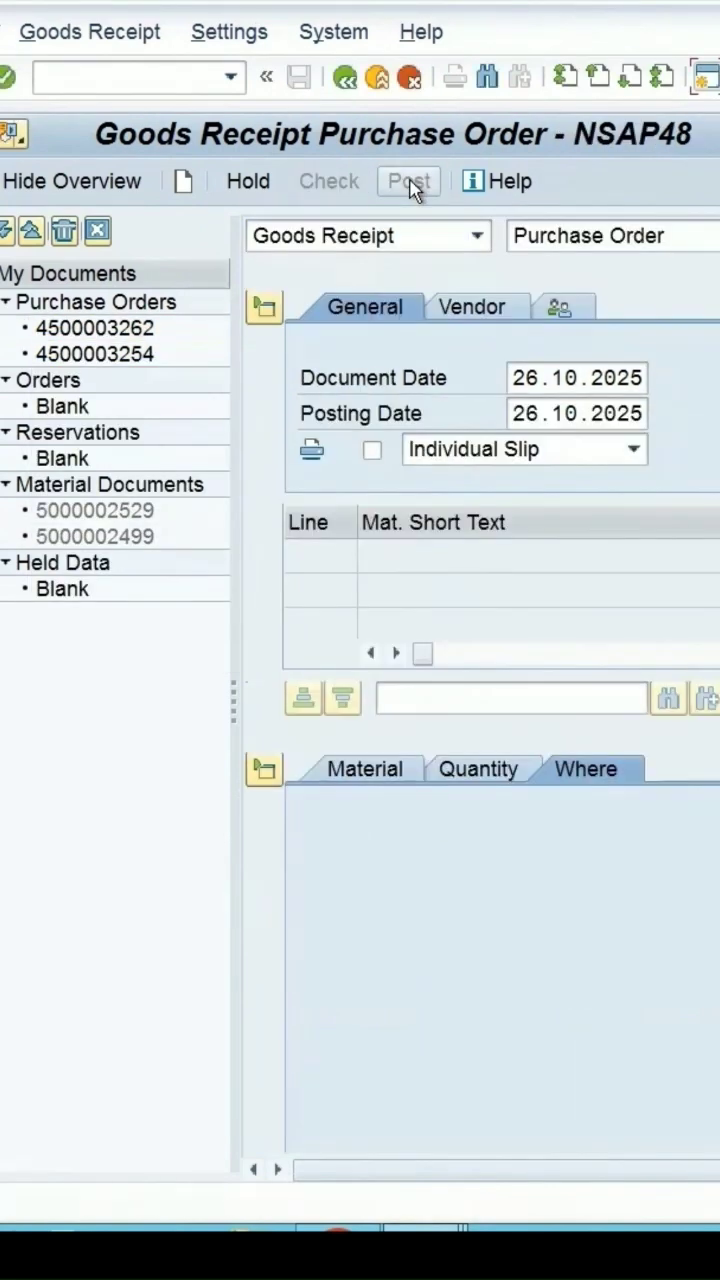
left_click(408, 180)
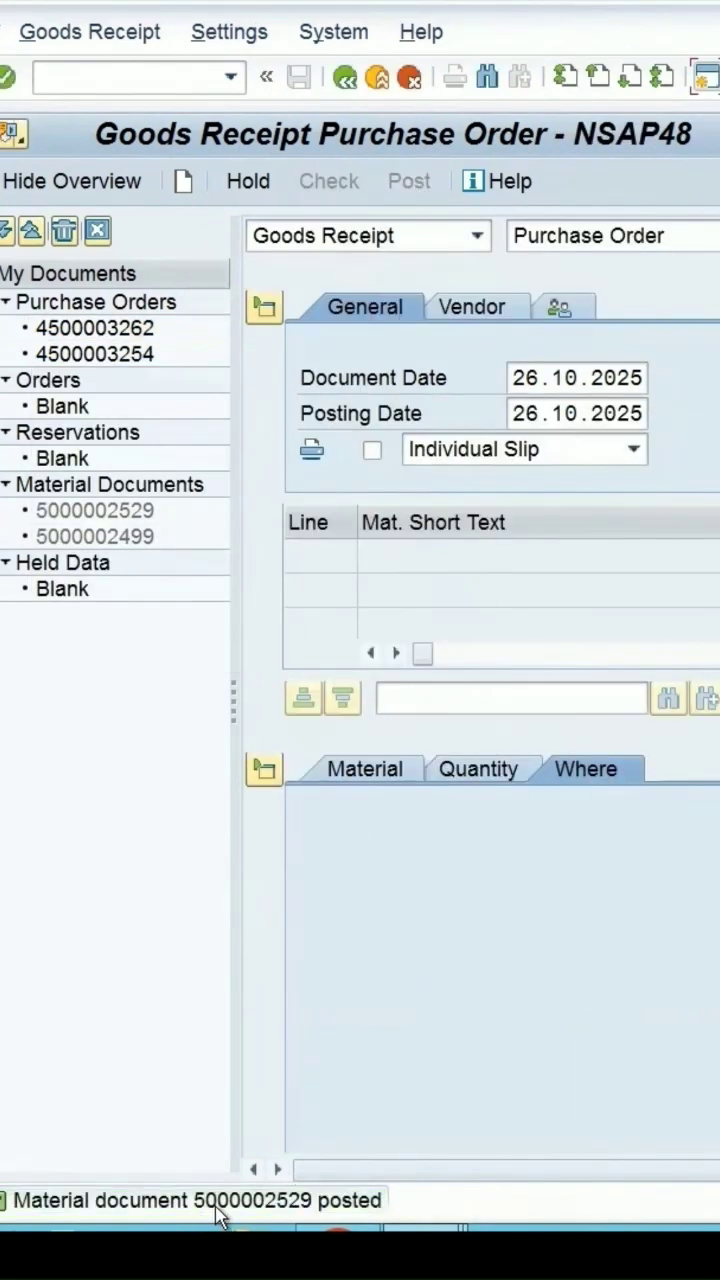